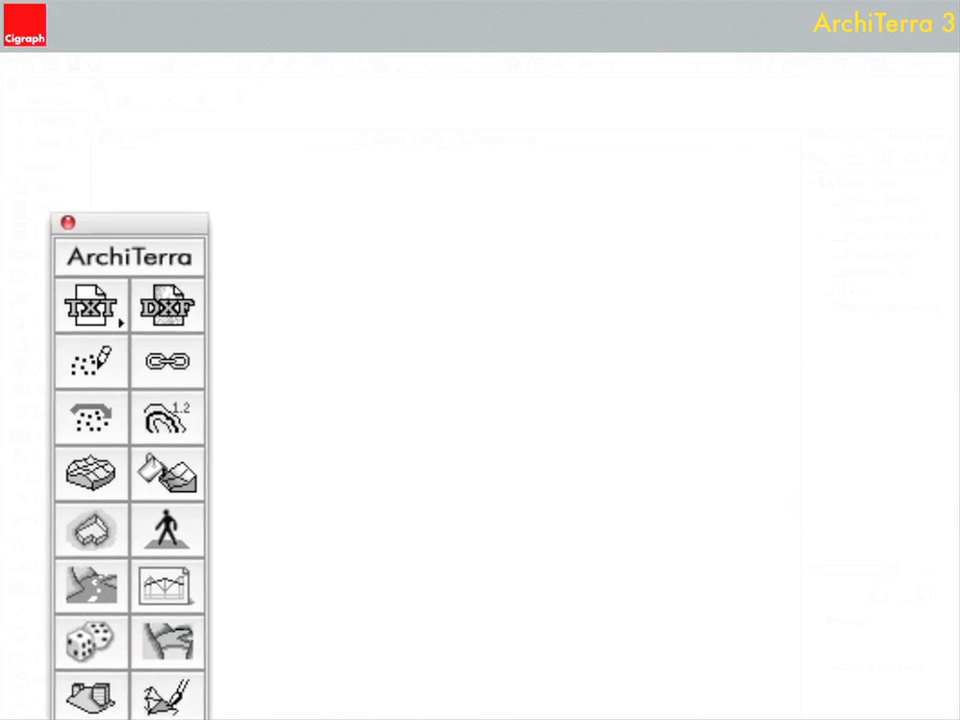
# Step: Import the survey points from the text file (x y z Code, tab delimiter) into the plan
pyautogui.click(90, 304)
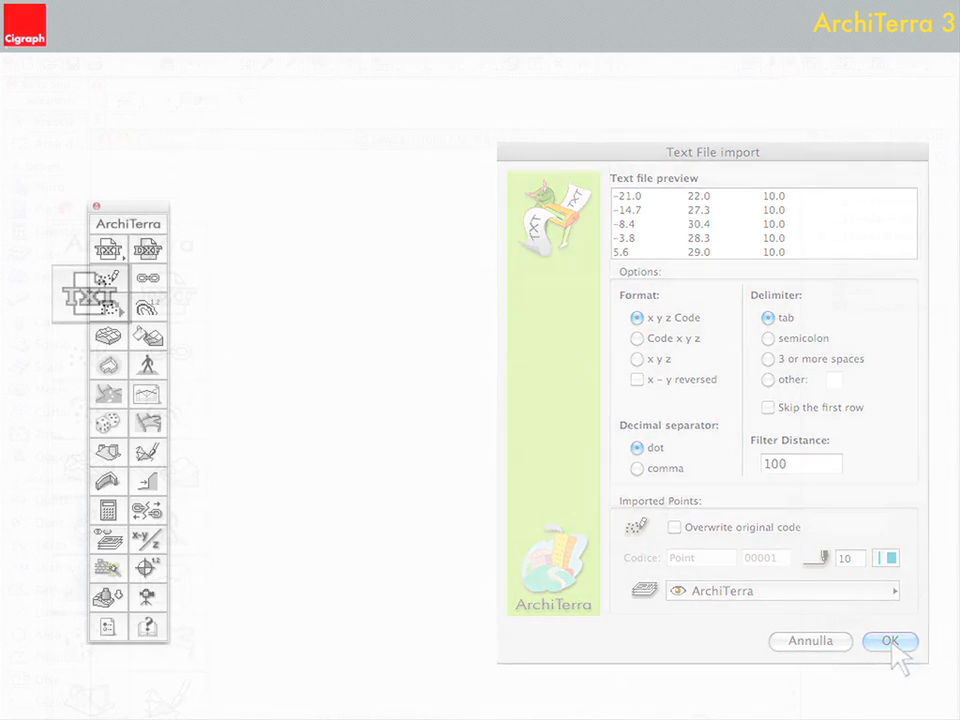
pyautogui.click(888, 640)
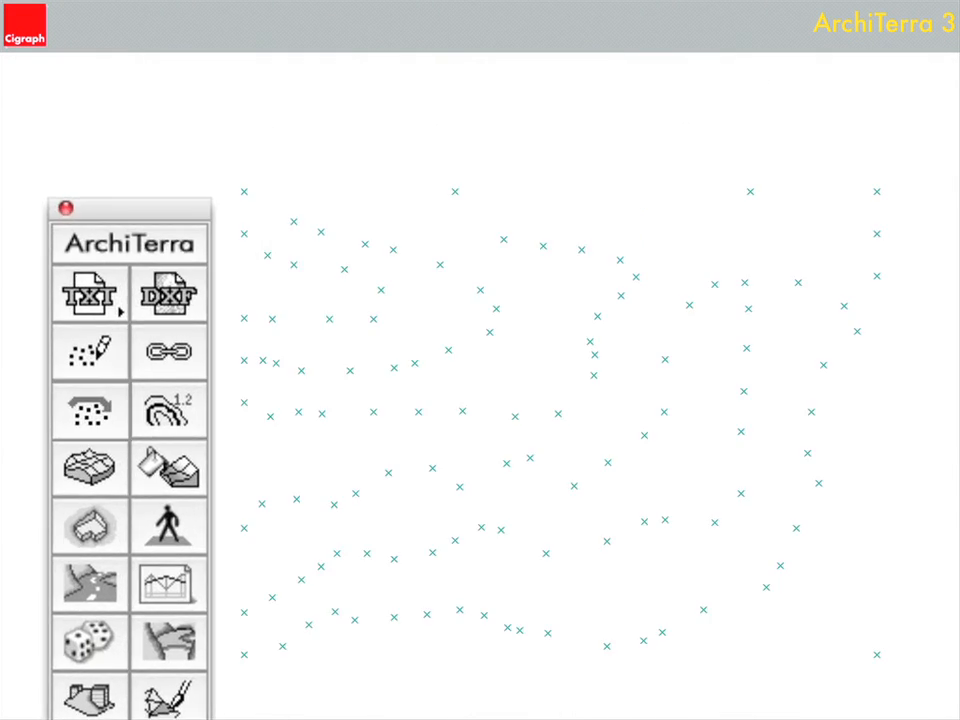
pyautogui.moveTo(100, 420)
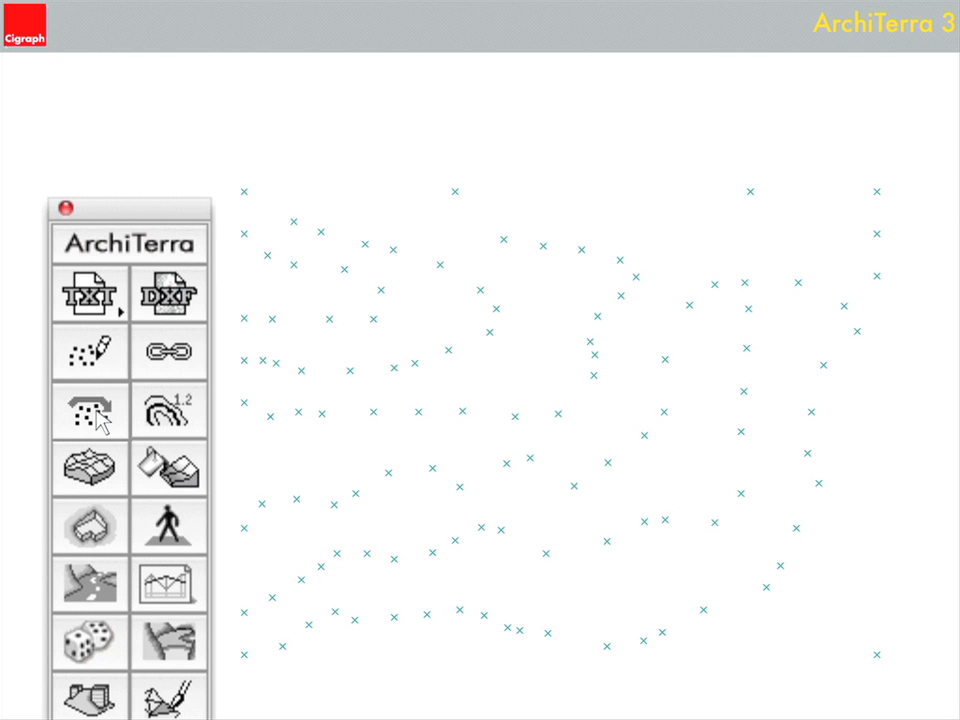
# Step: Generate a terrain mesh enclosing the imported survey points
pyautogui.click(88, 410)
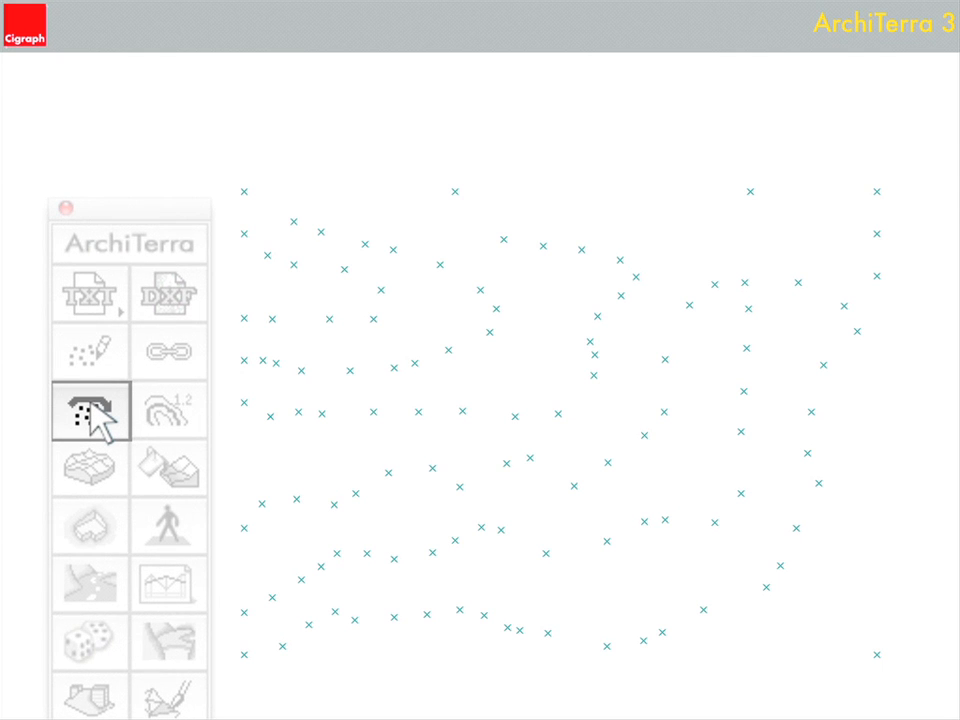
pyautogui.click(90, 410)
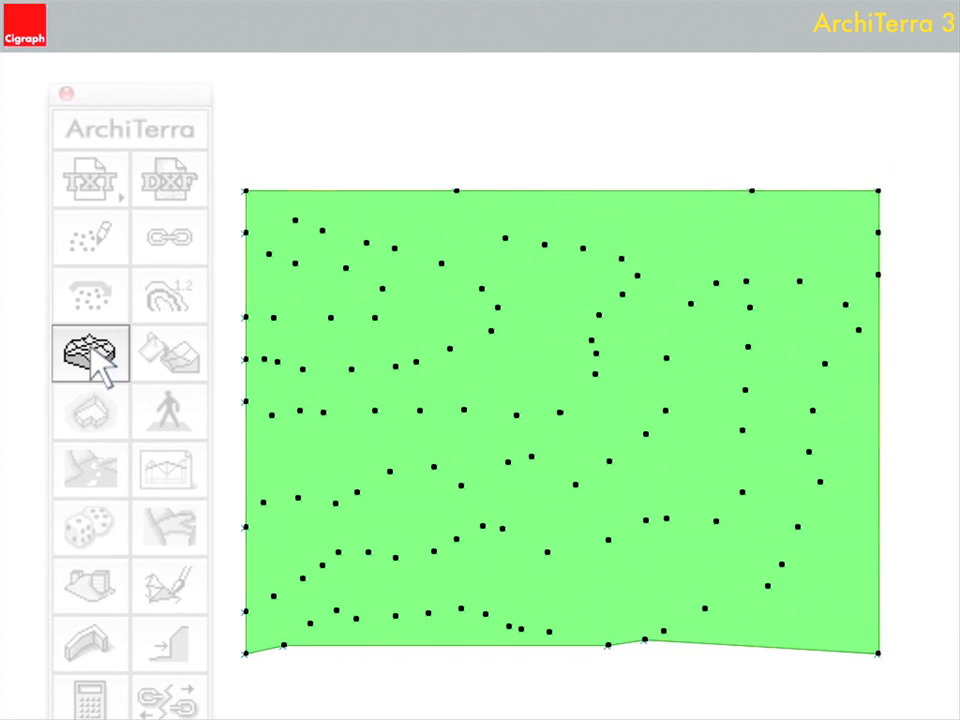
pyautogui.click(88, 354)
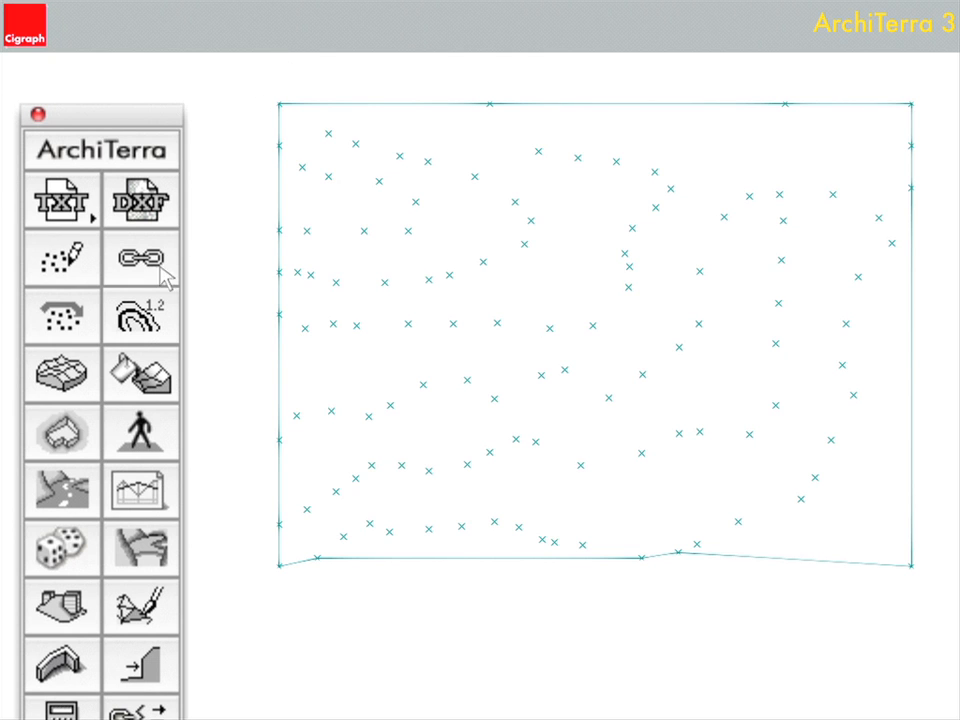
# Step: Draw contour lines over the terrain mesh
pyautogui.click(140, 316)
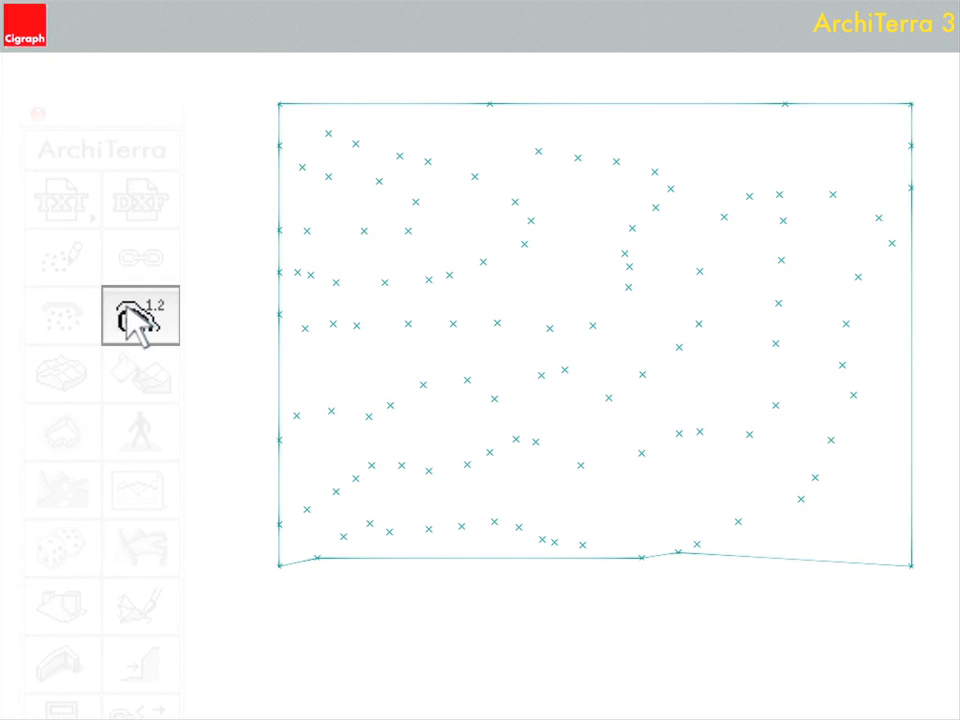
pyautogui.click(140, 316)
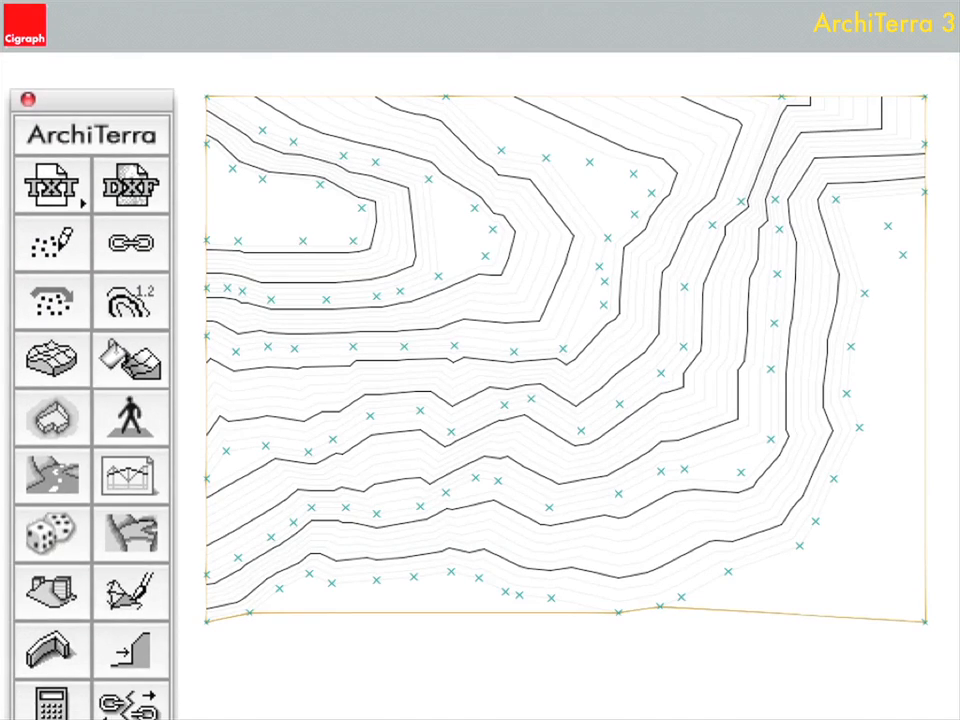
pyautogui.click(130, 360)
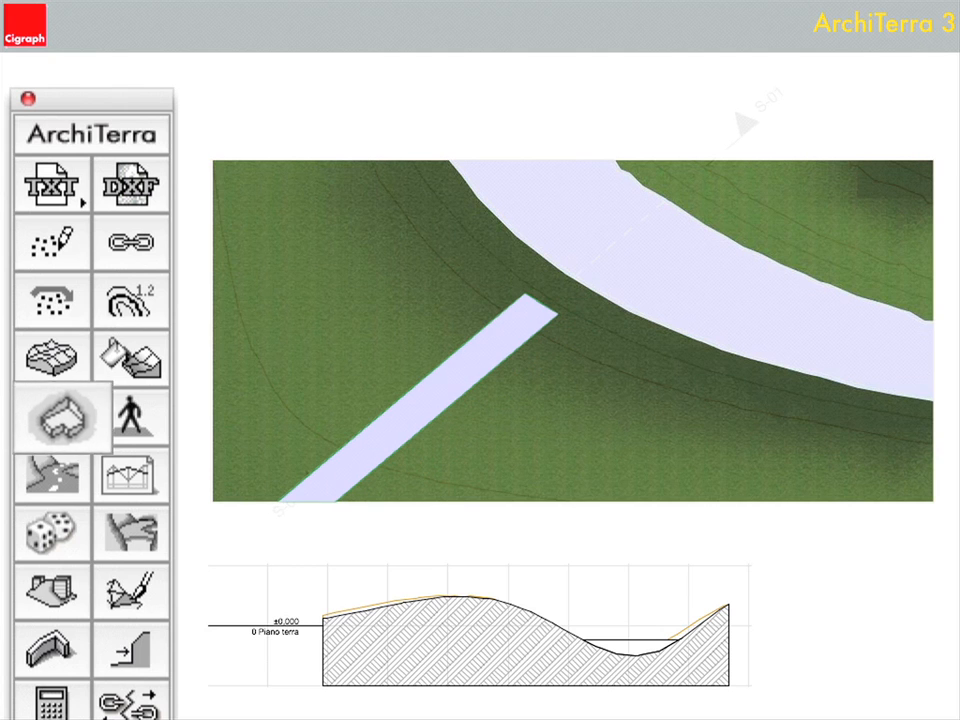
# Step: Create the plateau with ID 'excavation for tube' using the set heights and slopes
pyautogui.click(52, 418)
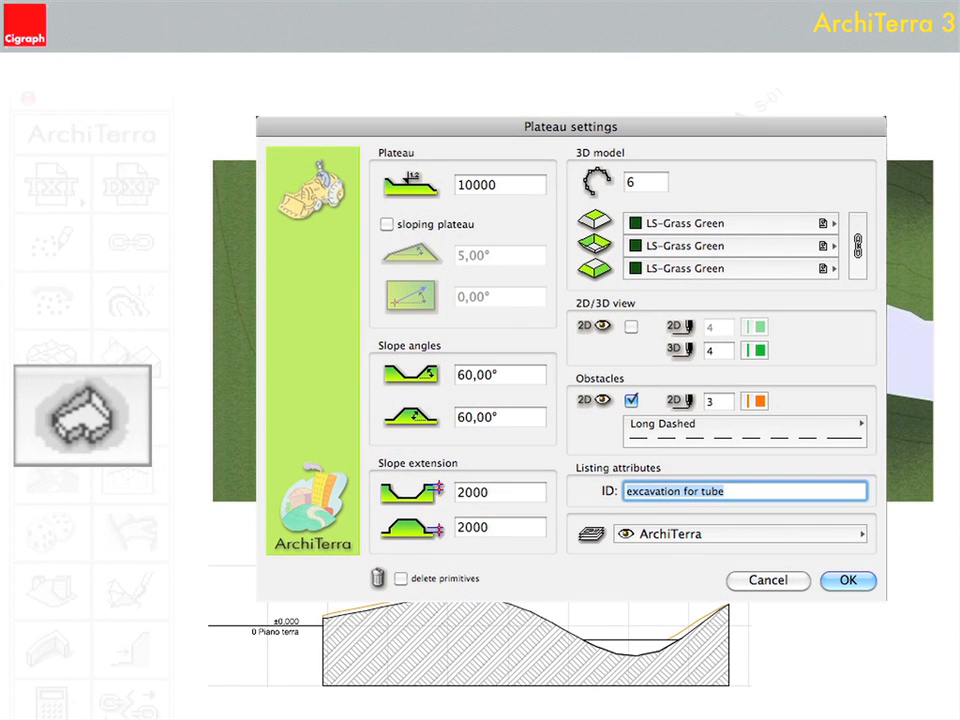
pyautogui.click(848, 580)
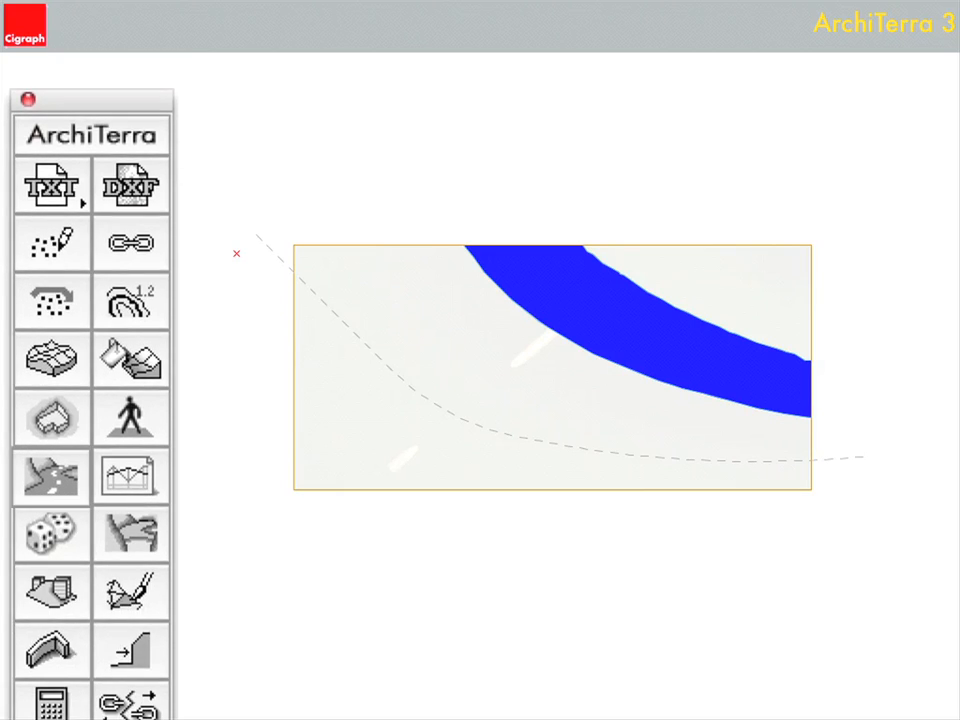
# Step: Define the road with width 2000 and ID ROAD along the dashed path
pyautogui.click(52, 476)
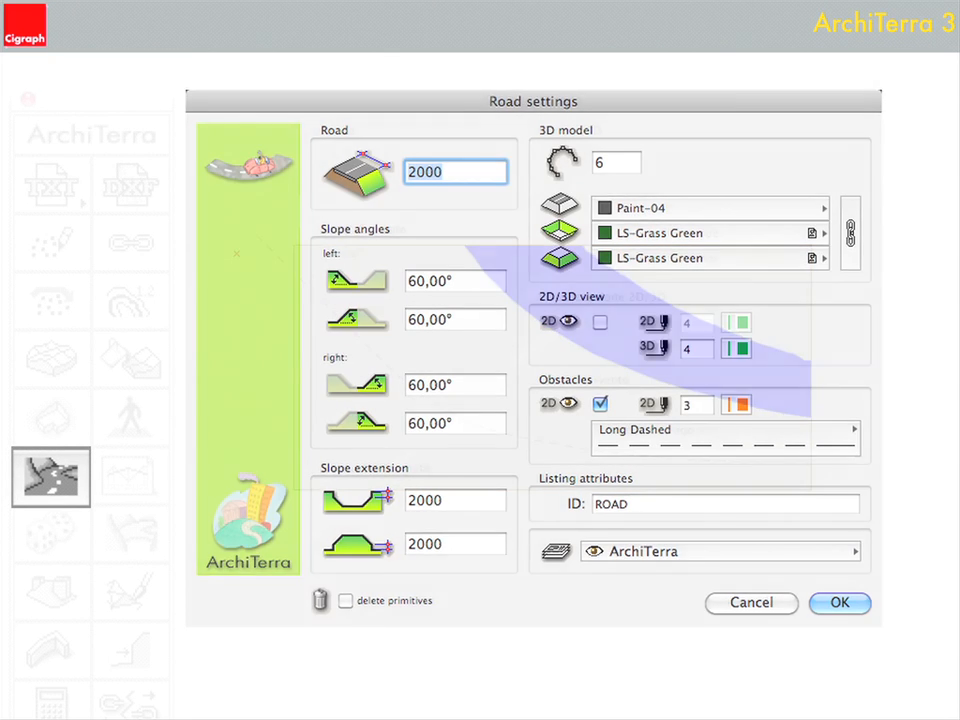
pyautogui.click(840, 602)
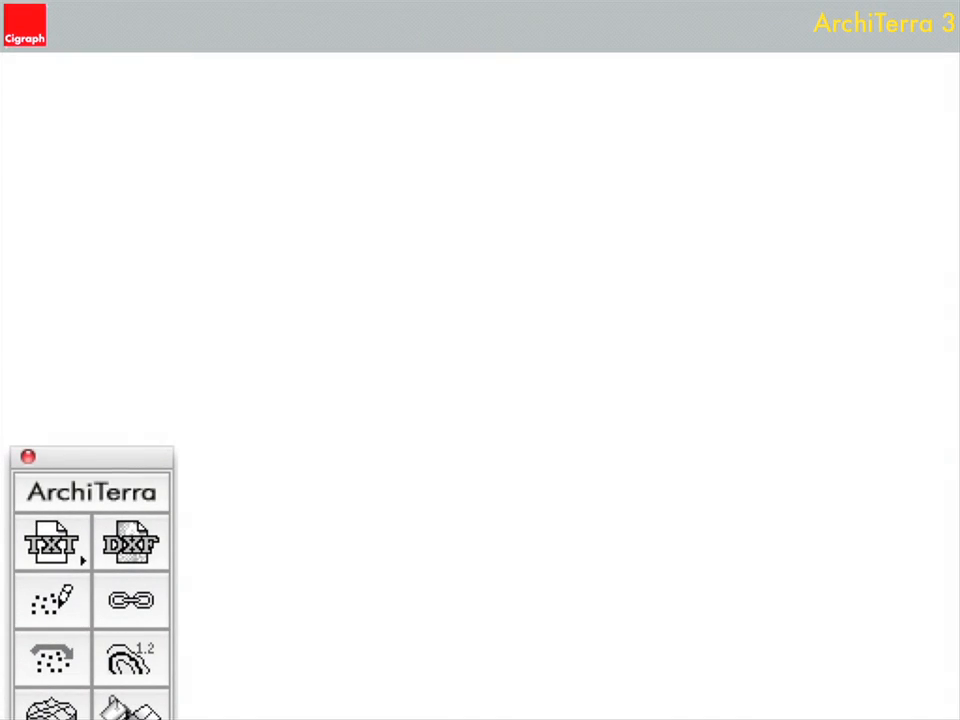
# Step: Set the cross-section drawing options so the curved road appears on the terrain
pyautogui.click(132, 476)
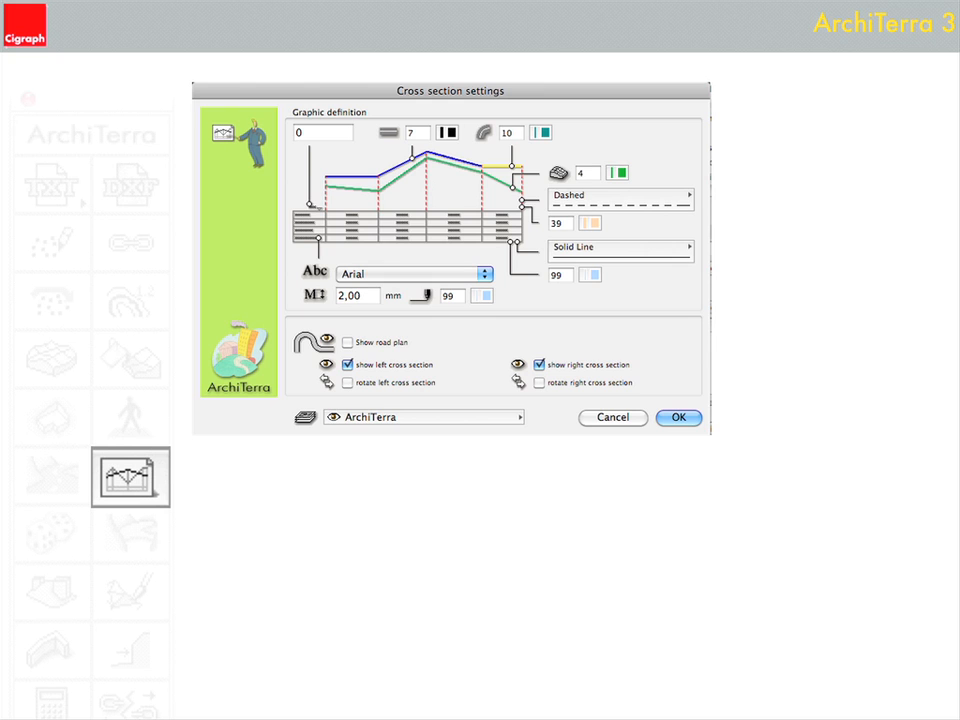
pyautogui.click(680, 418)
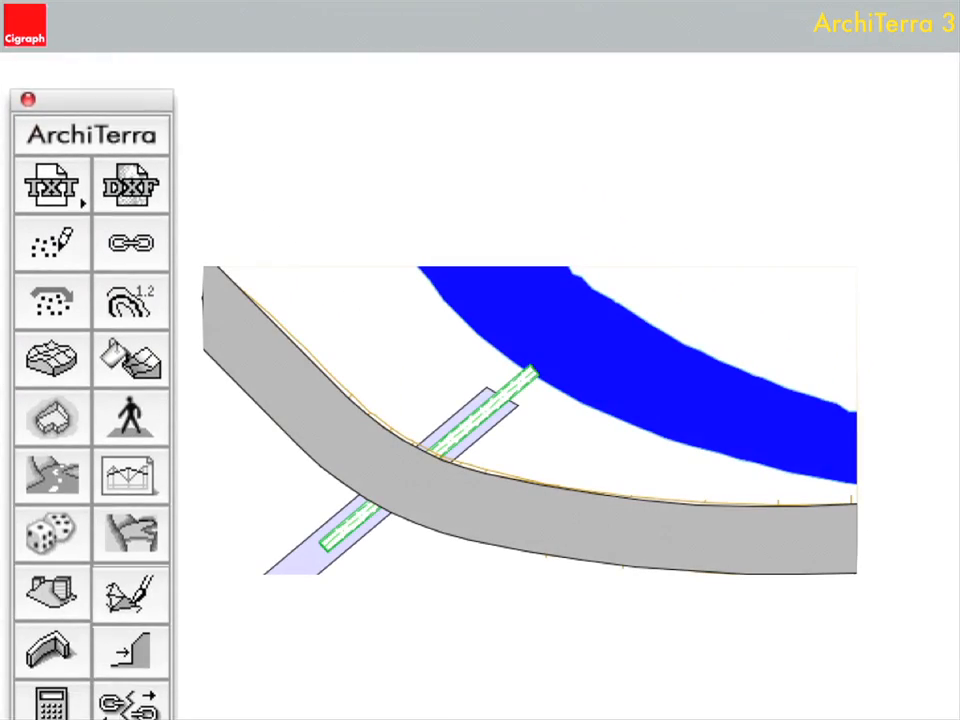
# Step: Shape the river with yellow banks where the road and bridge cross it
pyautogui.click(130, 596)
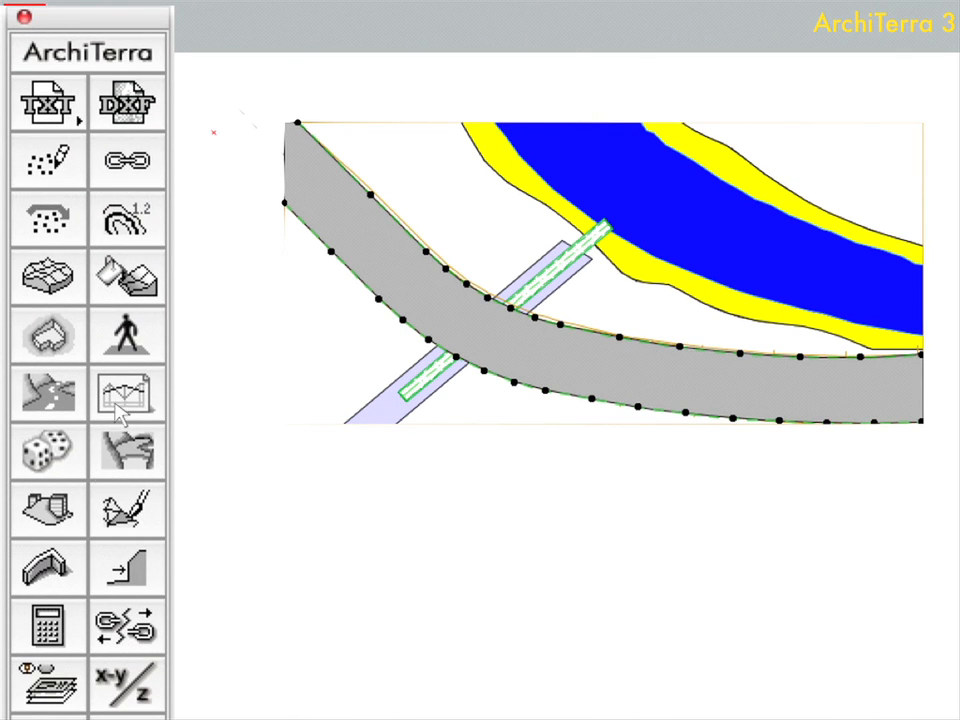
# Step: Pick the AT3_WALL object from the ArchiTerra library and place it along the road
pyautogui.click(48, 570)
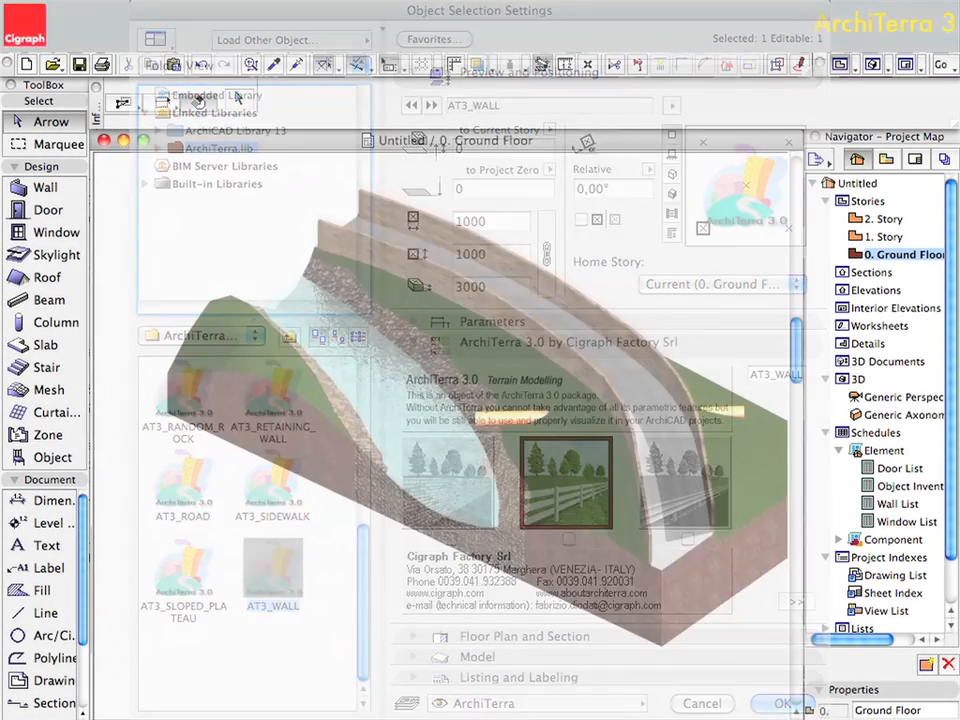
pyautogui.click(782, 704)
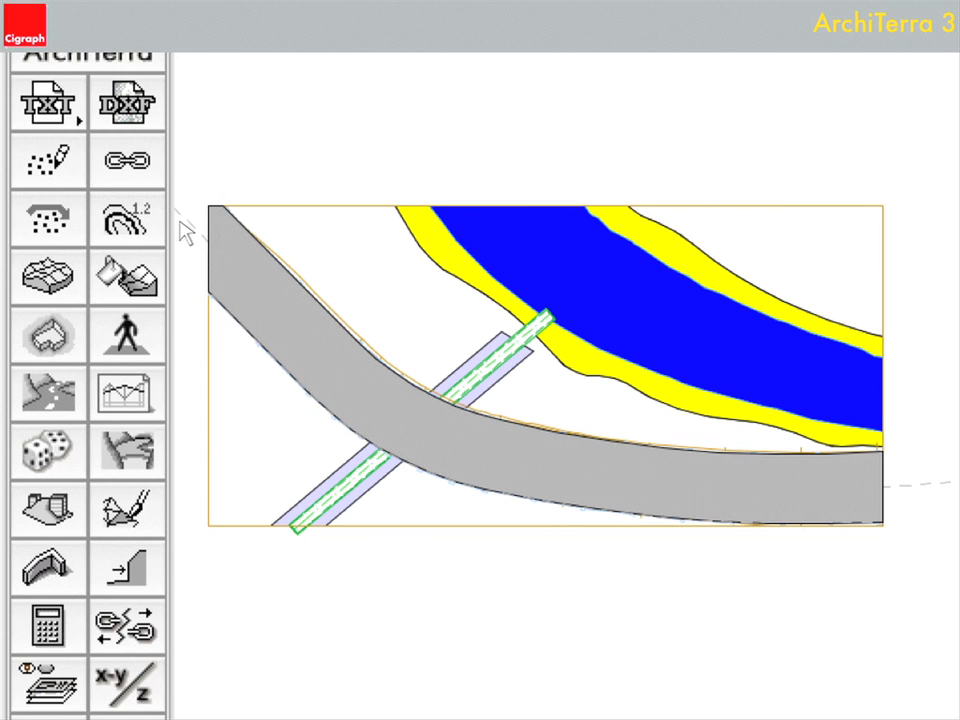
# Step: Generate two leafy trees beside the road near the river crossing
pyautogui.click(48, 452)
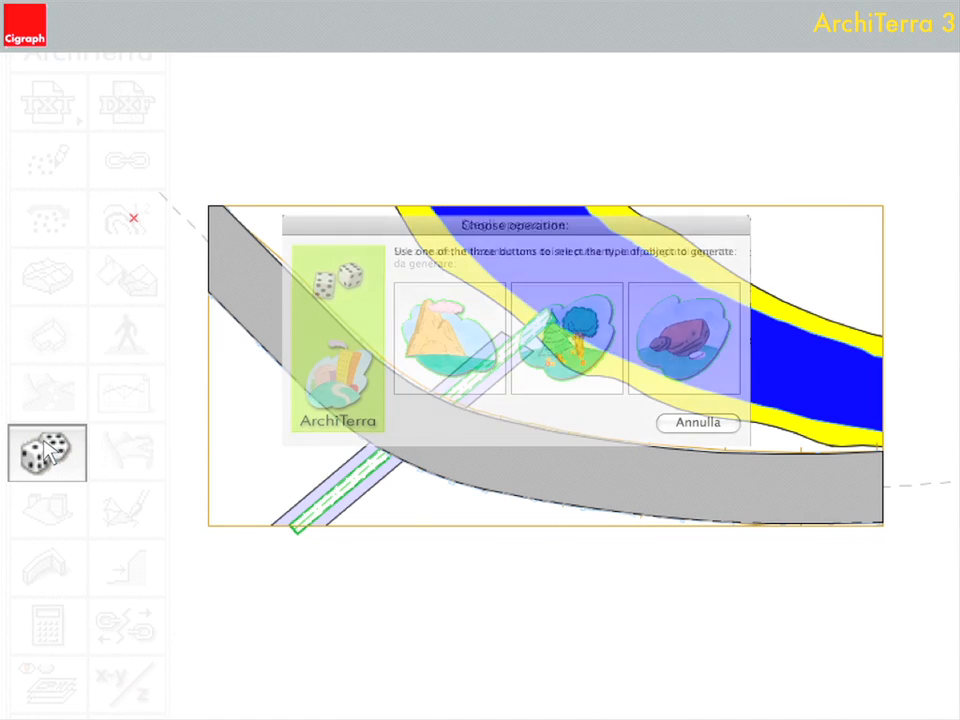
pyautogui.click(568, 336)
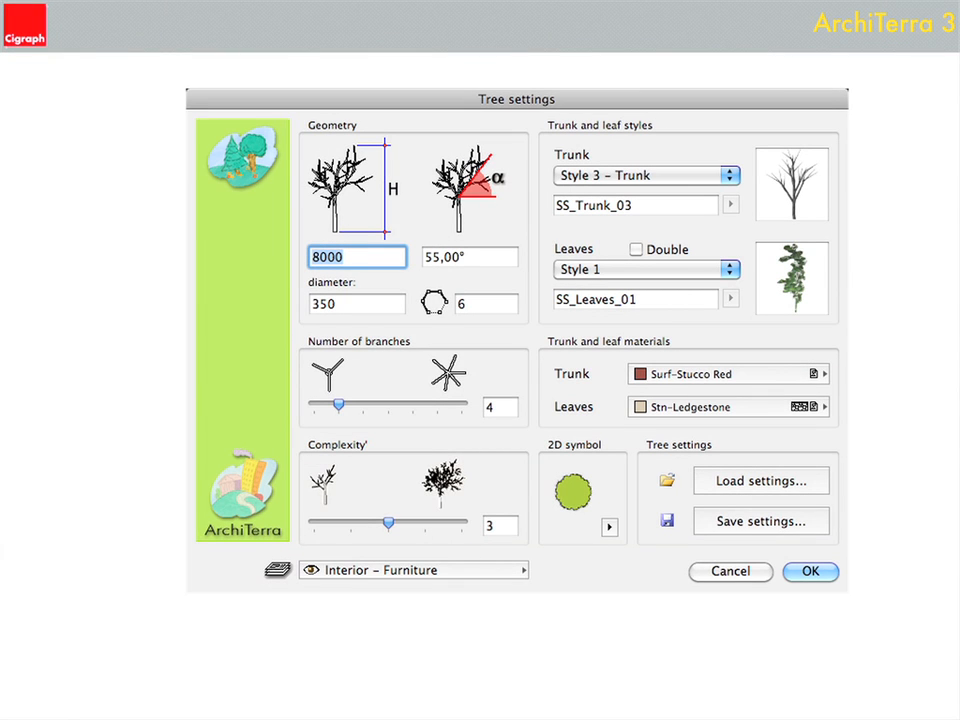
pyautogui.click(810, 572)
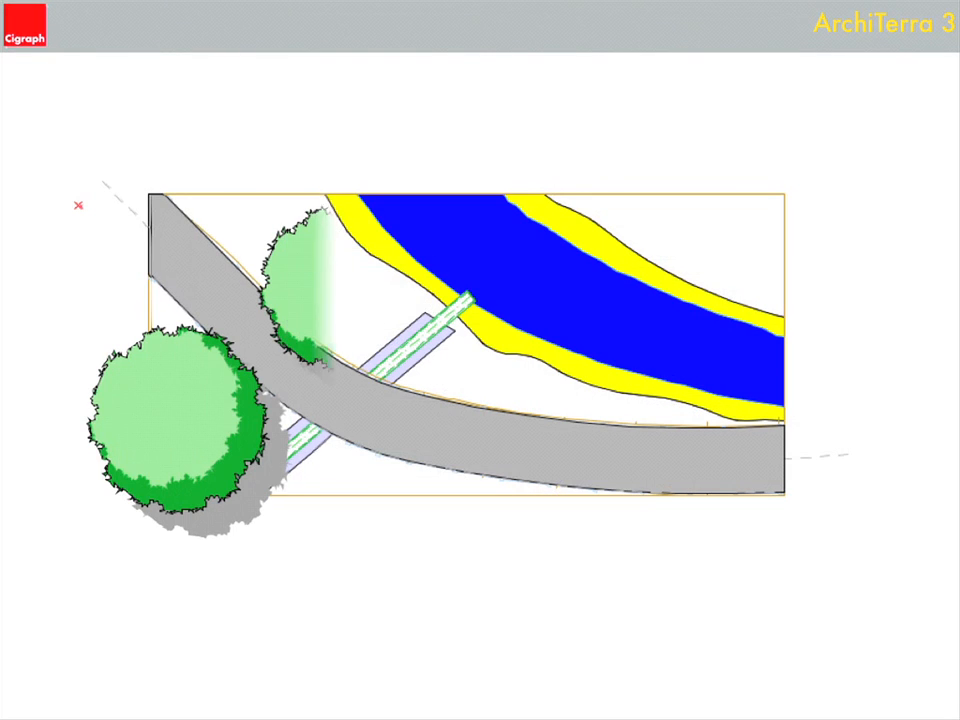